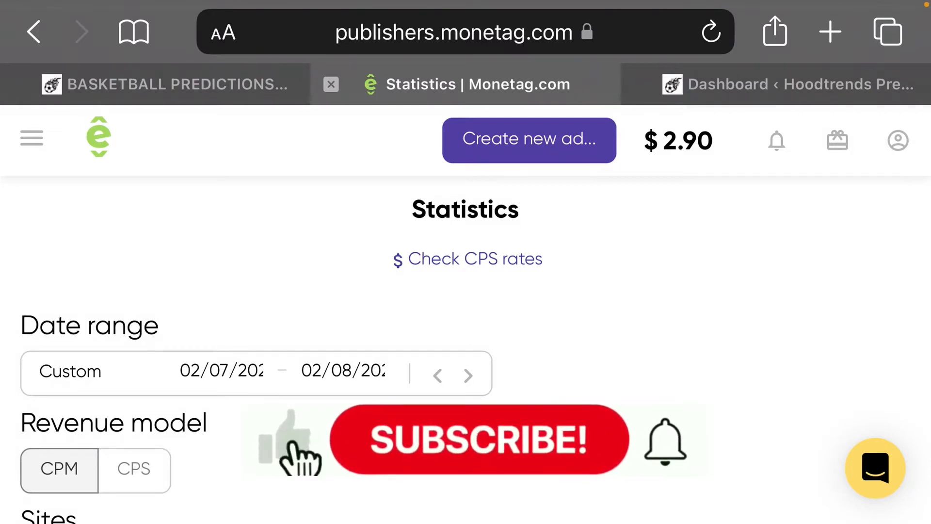
Open My sites from the menu to view the sites table with IDs, zones and verification status
click(480, 444)
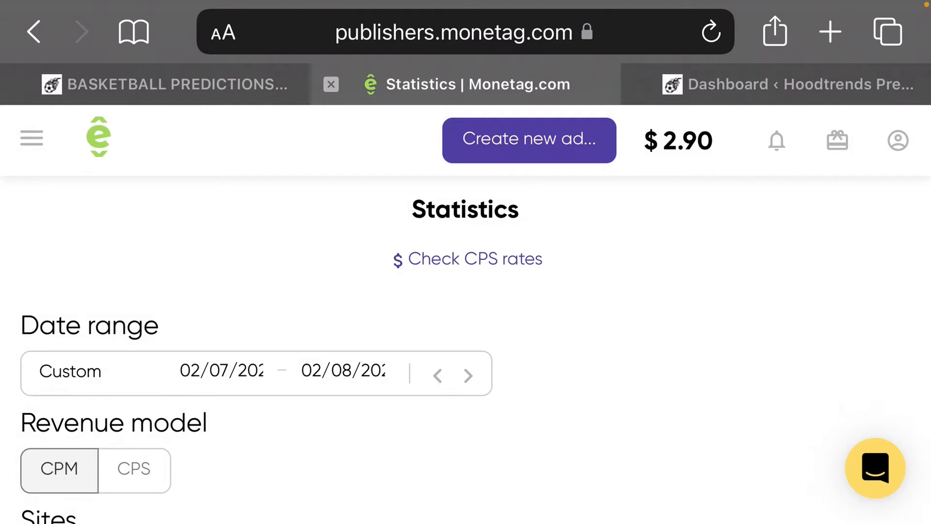
click(31, 137)
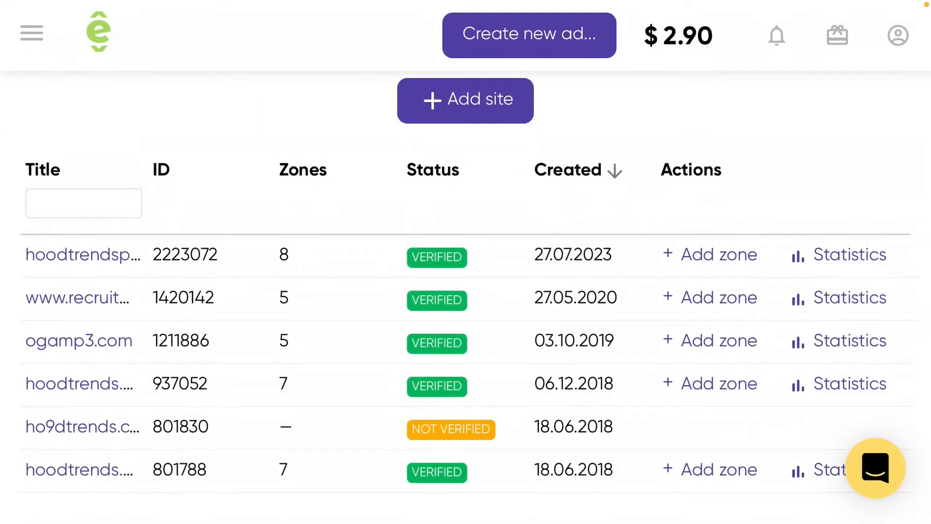
scroll(down, 3)
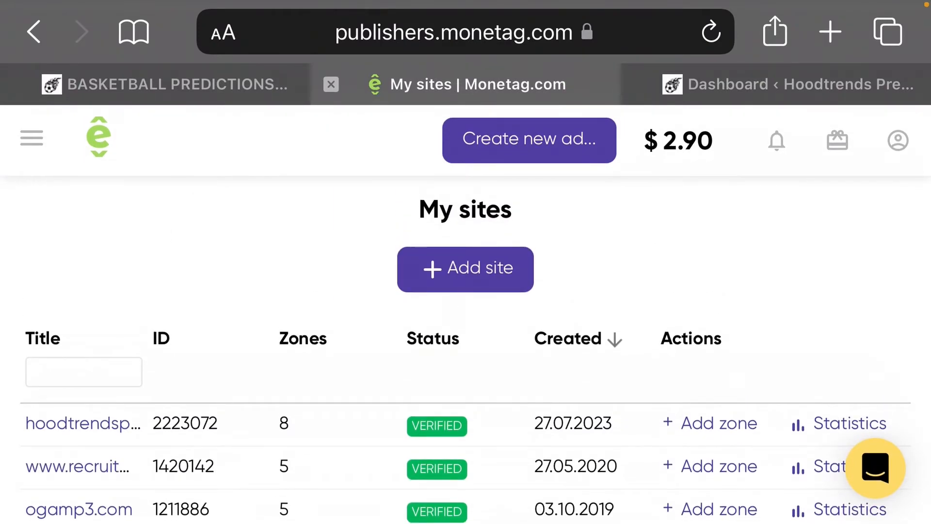
Start adding a new site and scroll down to the Insert code verification method
click(465, 269)
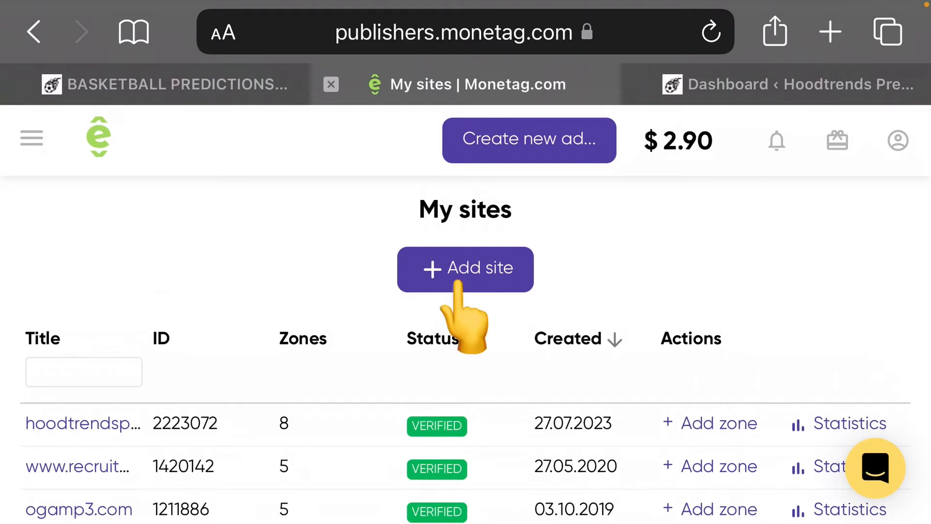
click(465, 268)
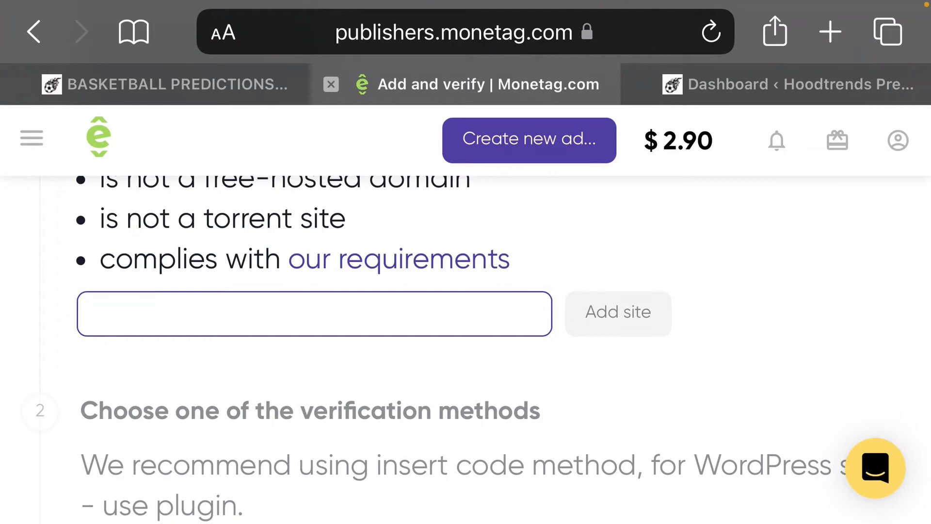
click(310, 319)
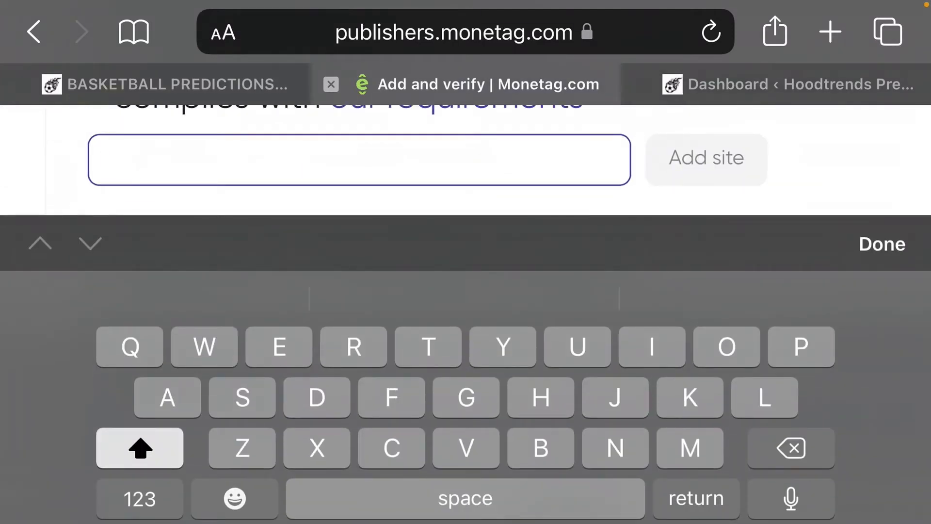
click(882, 243)
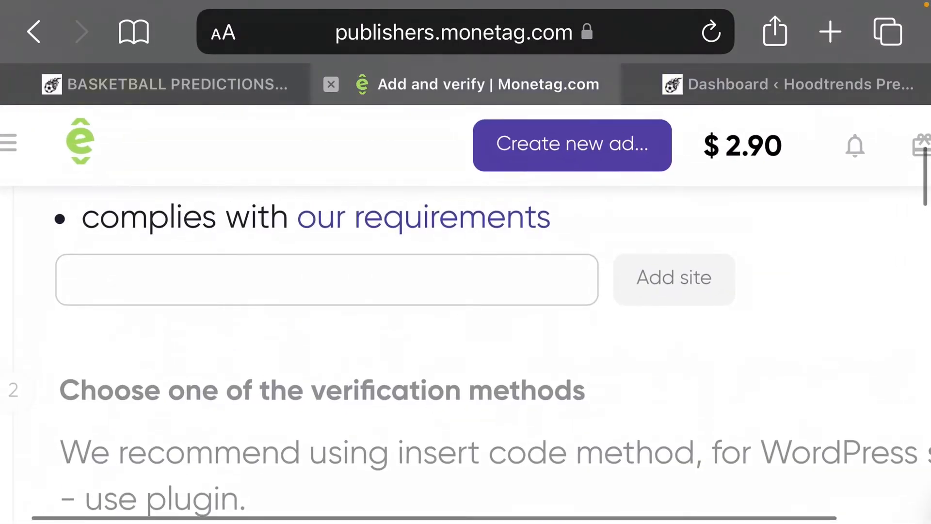
scroll(up, 3)
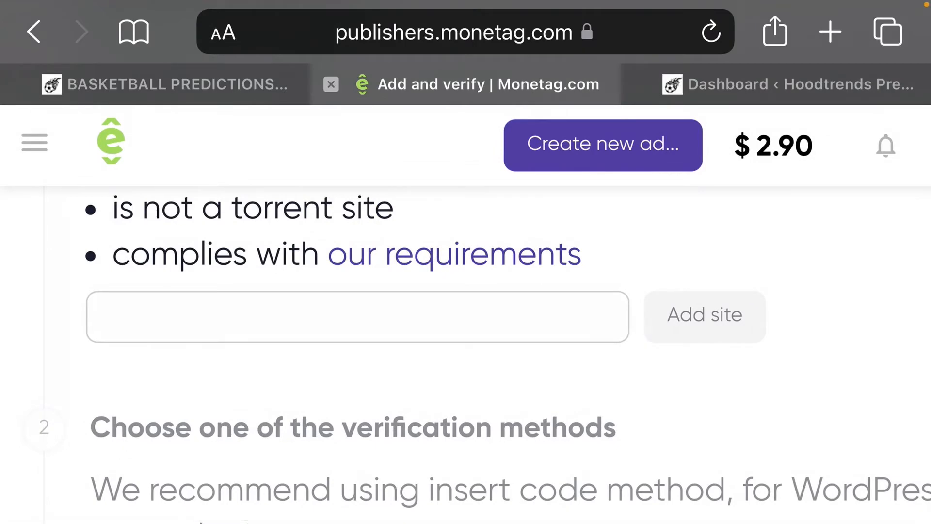
scroll(down, 3)
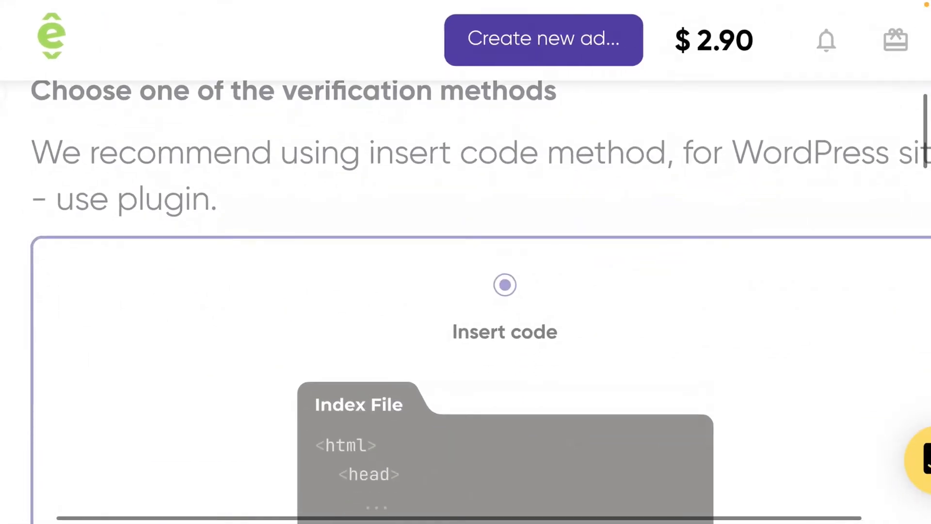
scroll(down, 3)
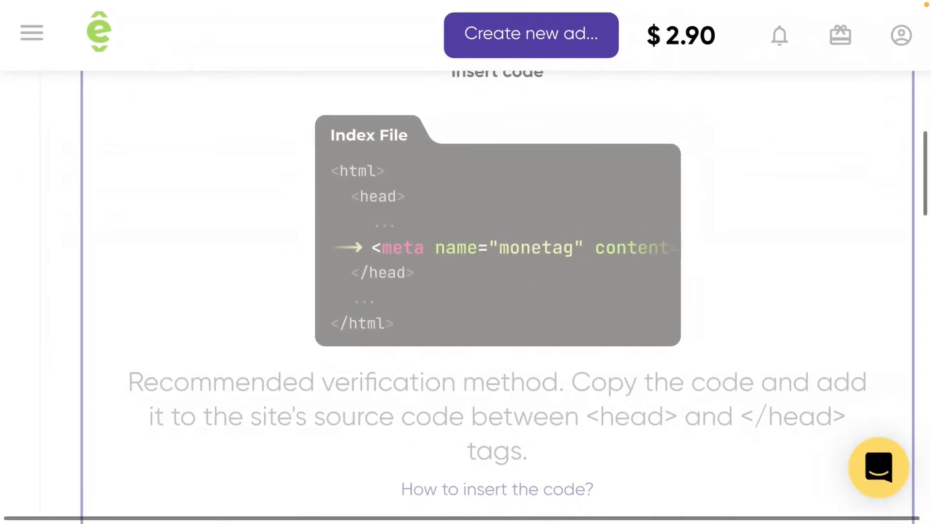
scroll(down, 3)
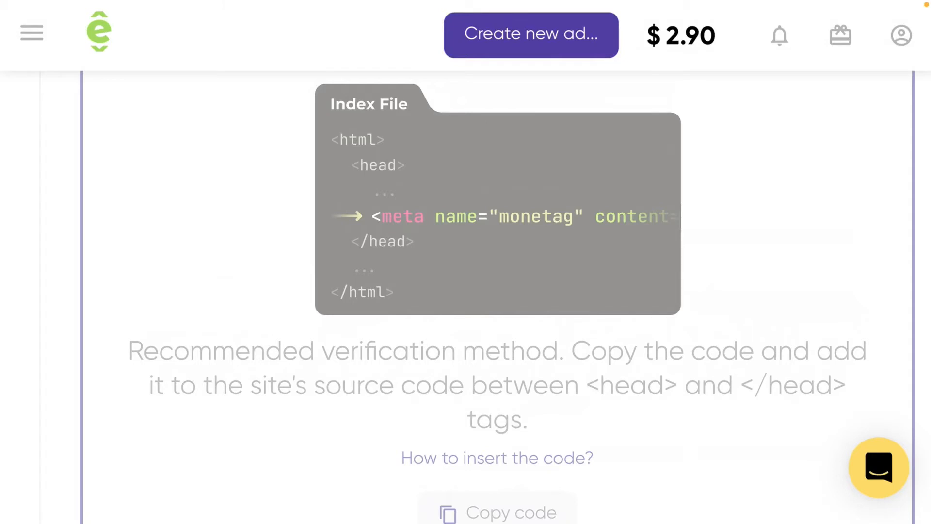
scroll(down, 3)
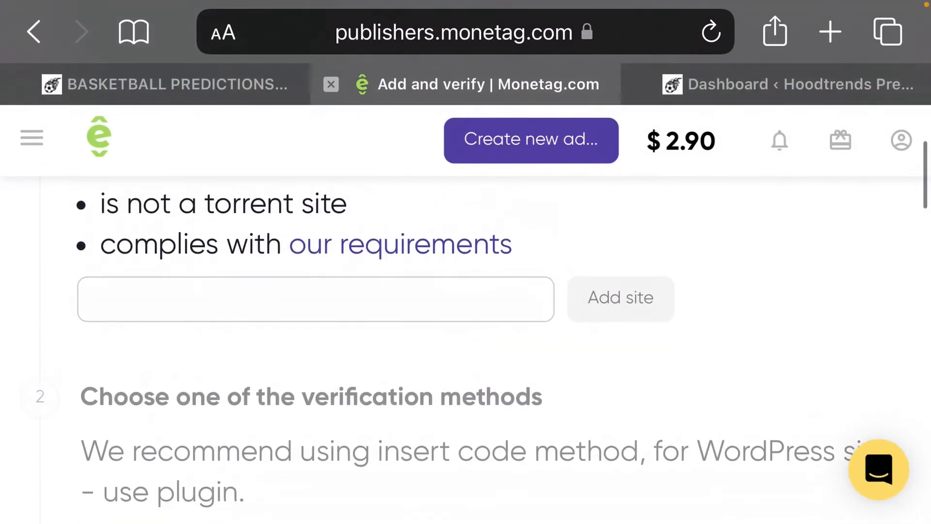
Open Appearance > Theme File Editor for the GeneratePress Child theme
scroll(down, 3)
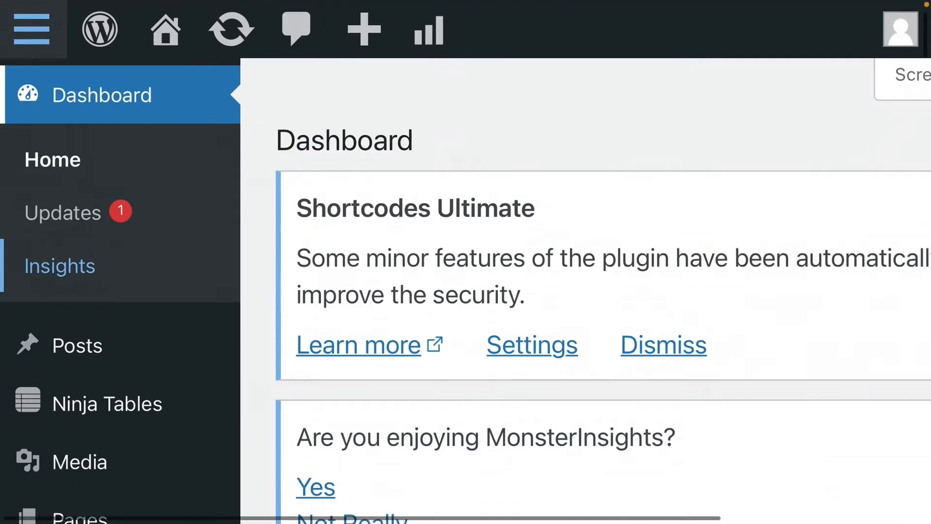
scroll(down, 3)
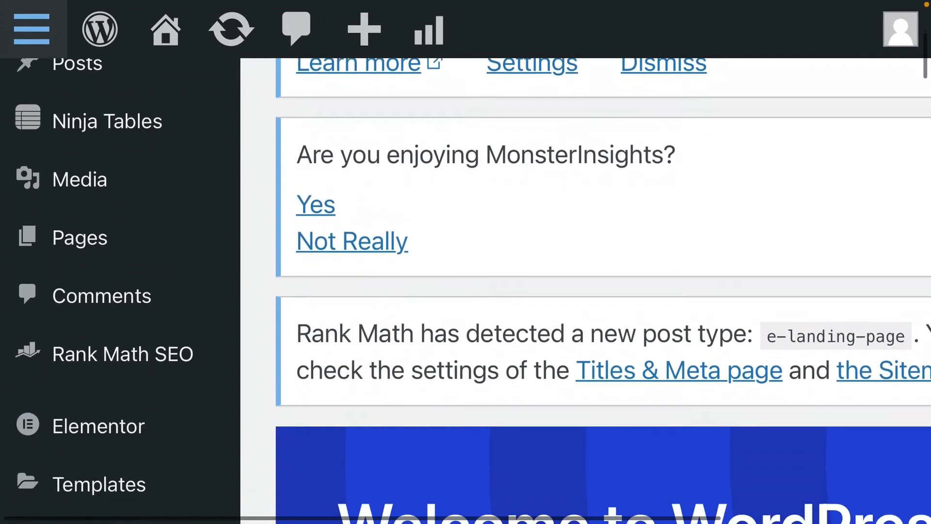
scroll(down, 3)
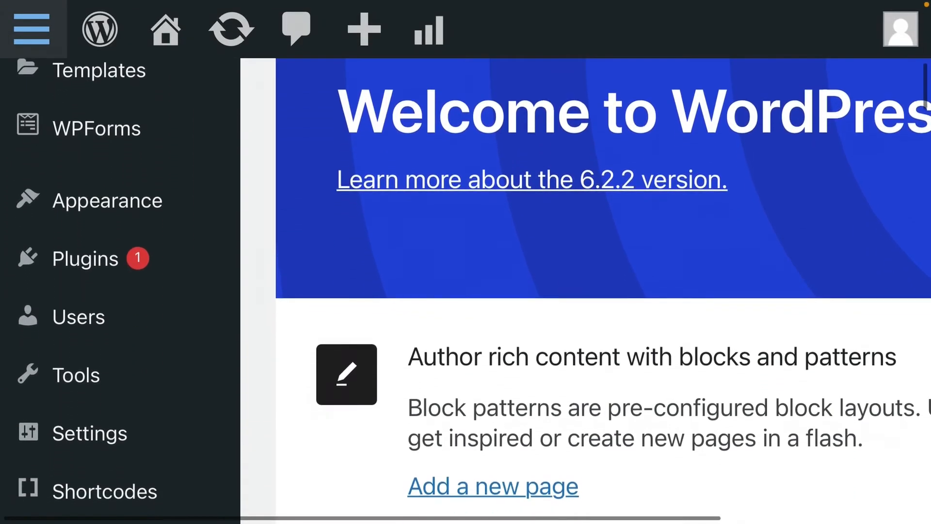
click(107, 199)
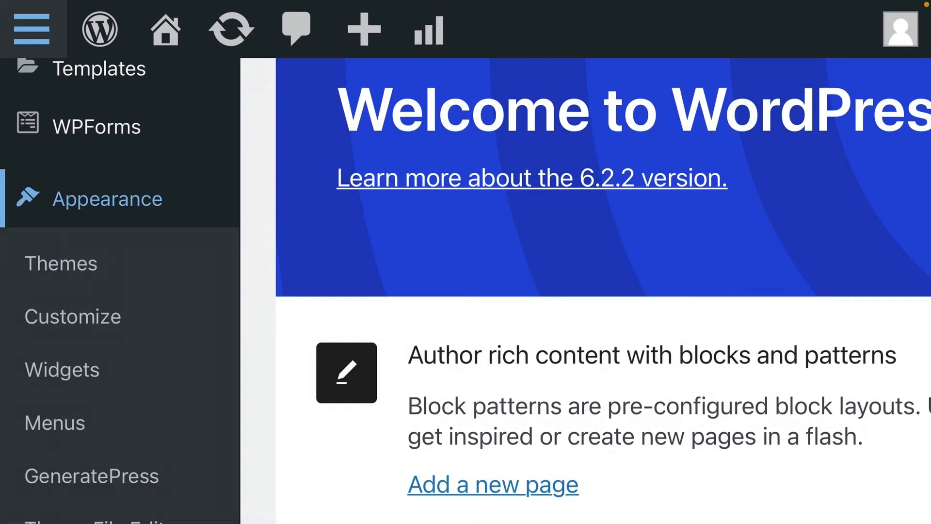
scroll(down, 3)
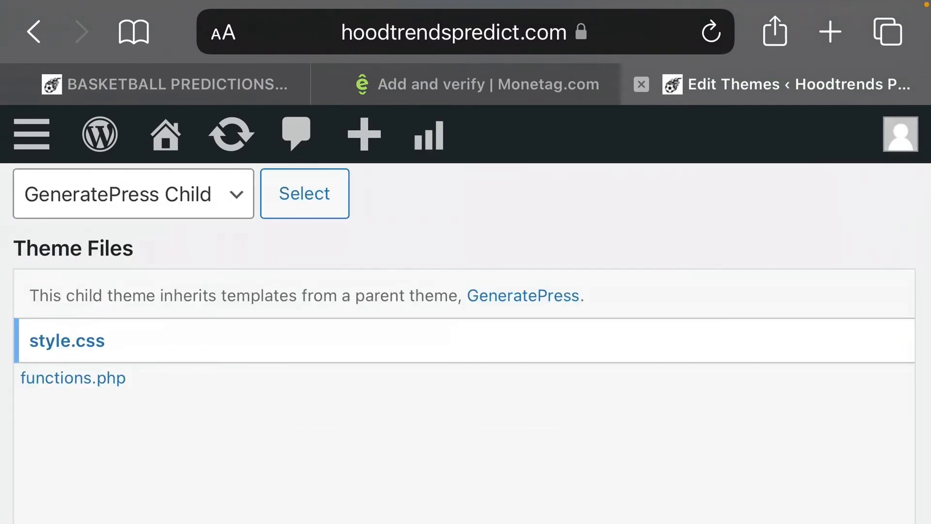
Load the GeneratePress parent theme in the editor and open header.php
click(133, 194)
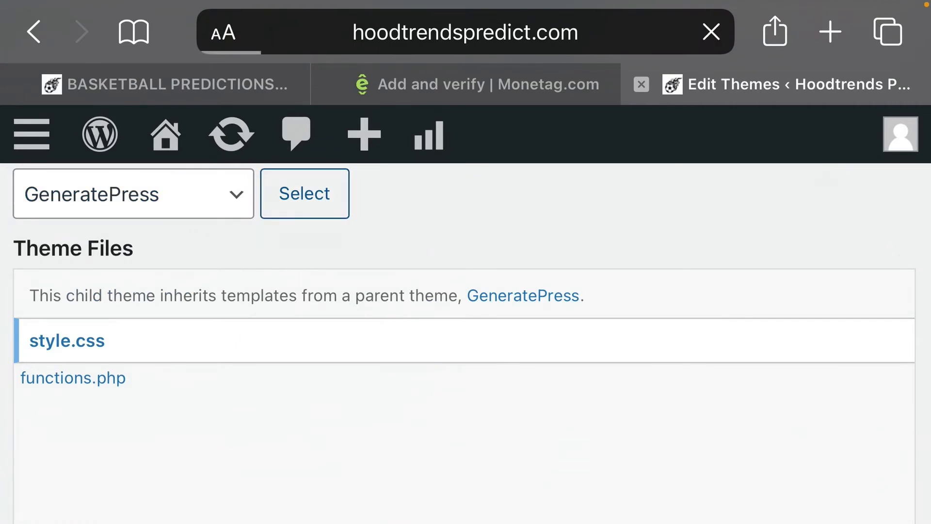
click(31, 134)
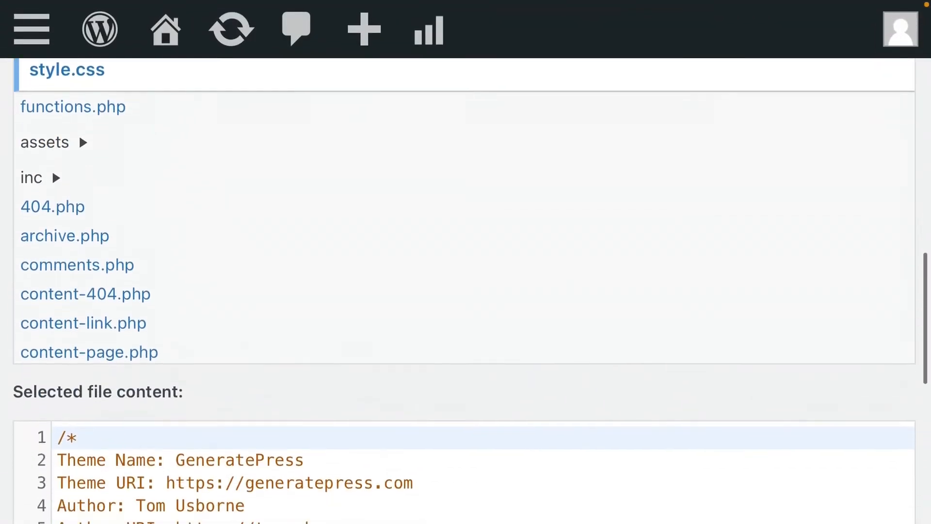
scroll(down, 3)
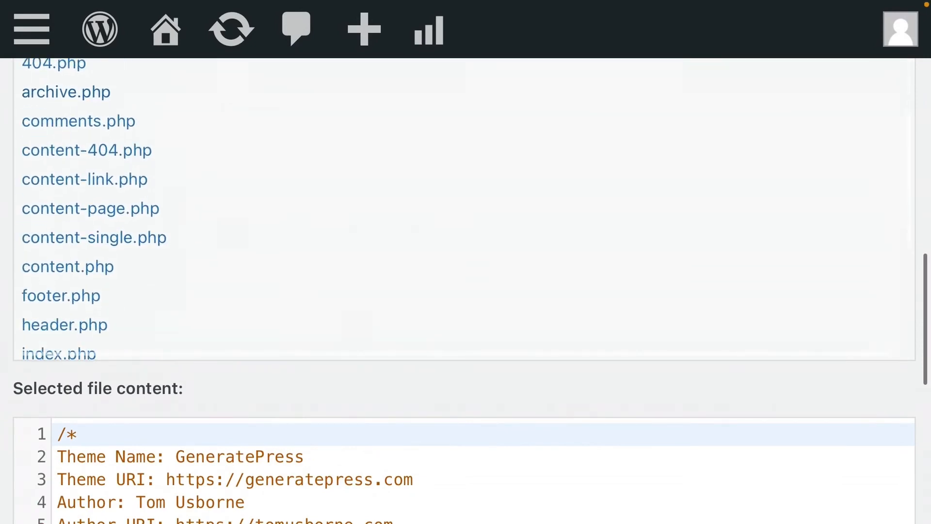
scroll(down, 3)
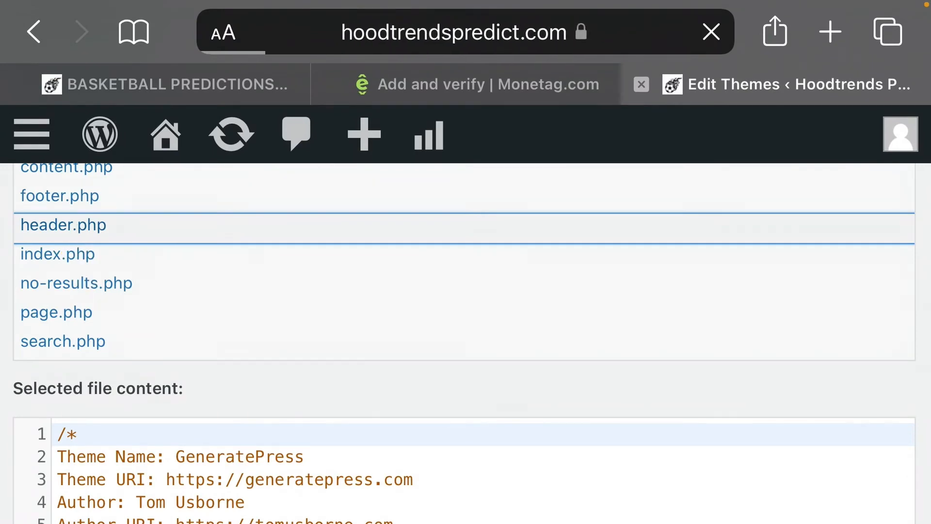
click(30, 135)
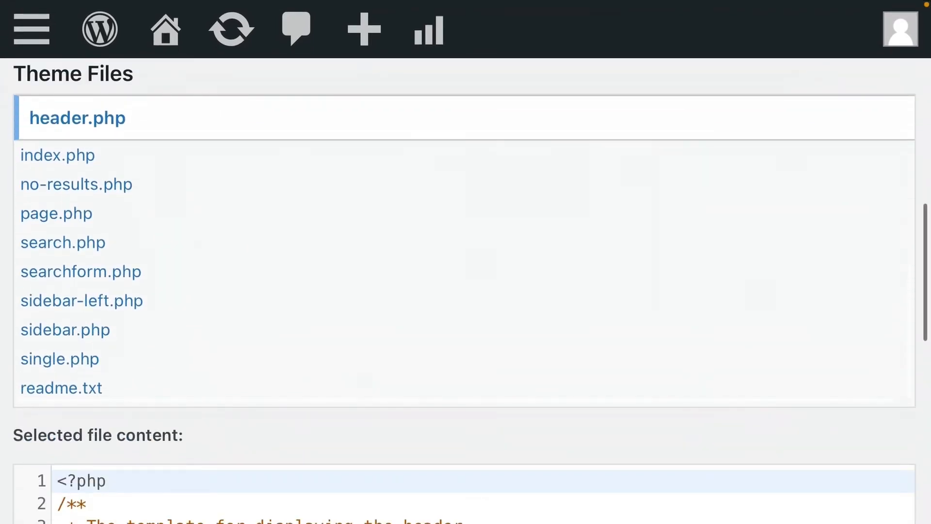
Paste the Monetag verification meta tag on the line after the opening head tag
scroll(down, 3)
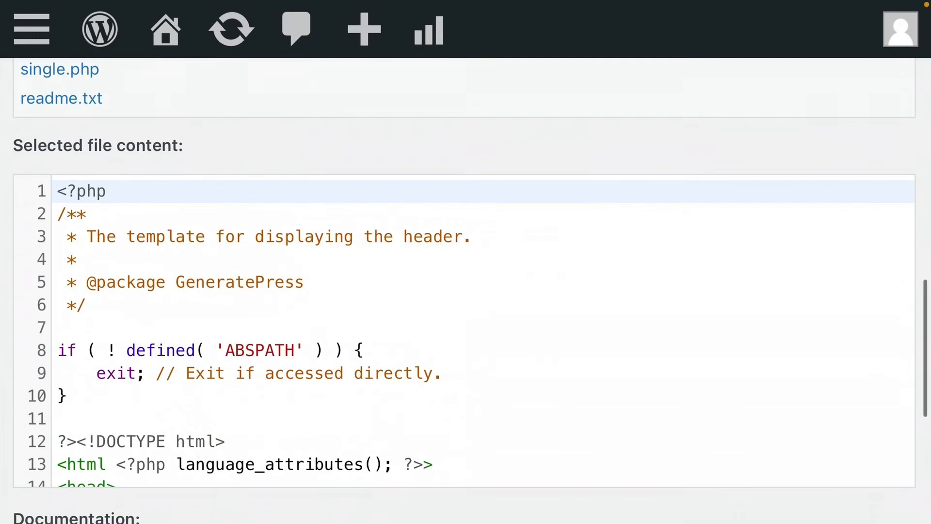
scroll(down, 3)
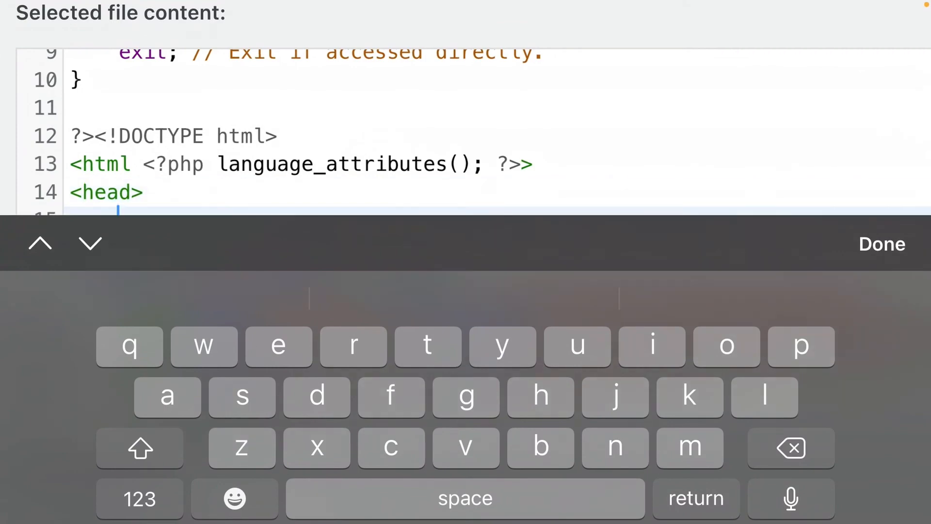
scroll(down, 3)
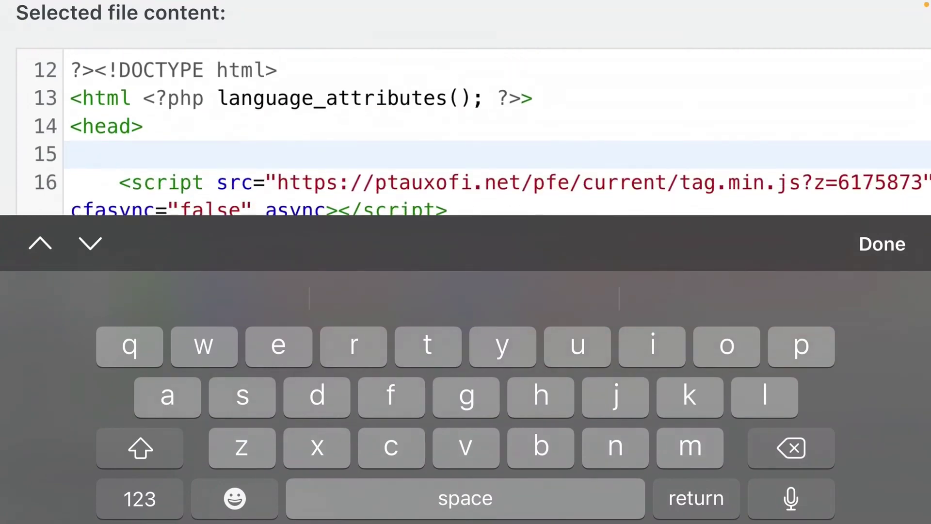
click(116, 154)
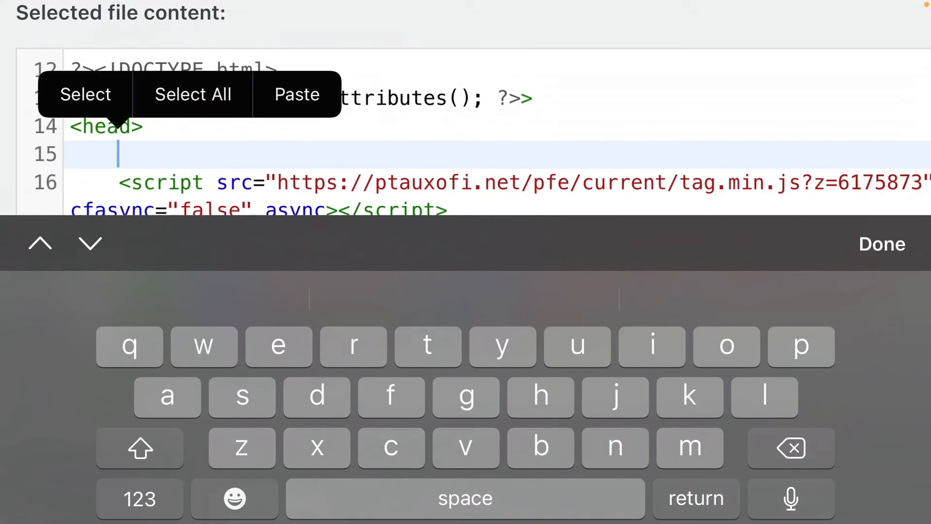
click(296, 94)
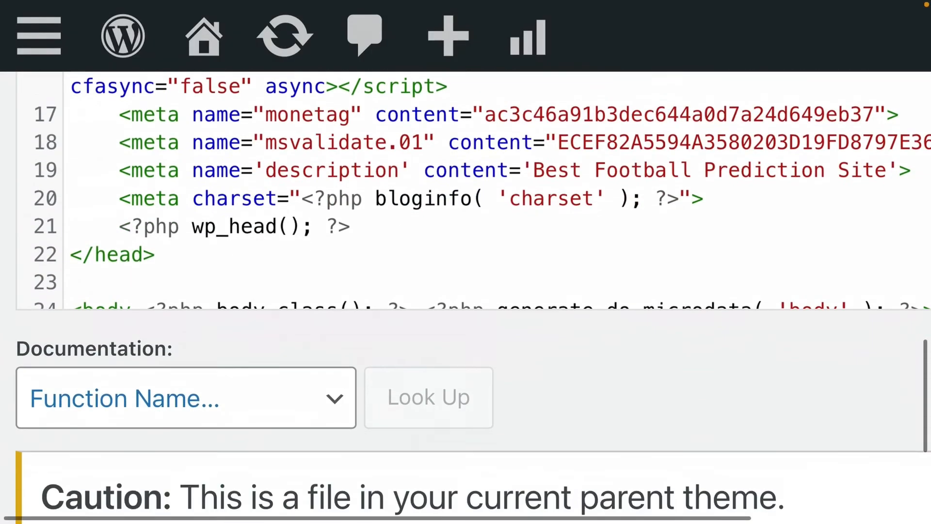
scroll(down, 3)
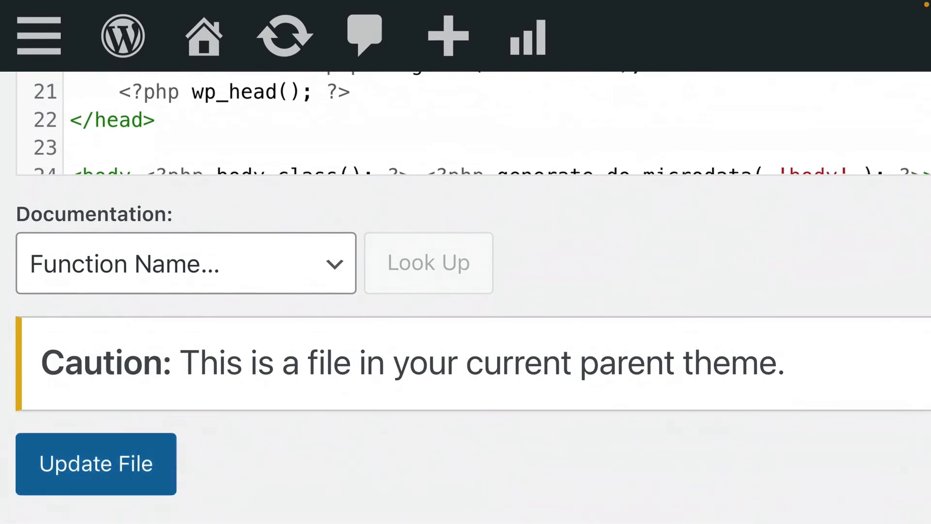
Save header.php with Update File and return to the Monetag.com tab
click(95, 464)
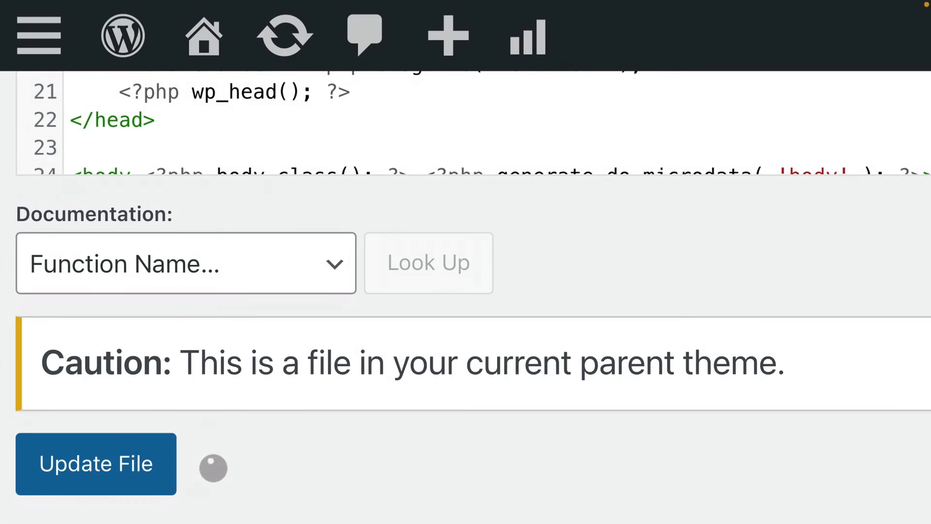
click(96, 463)
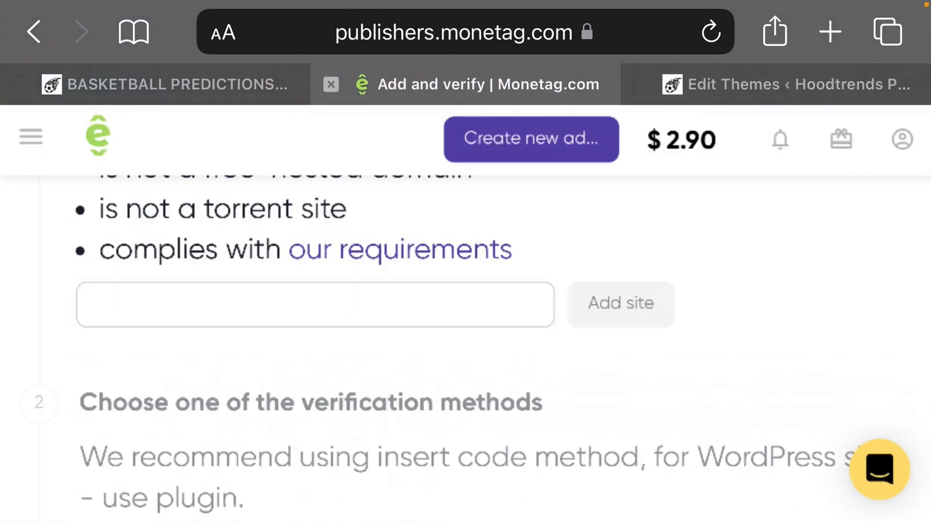
scroll(down, 3)
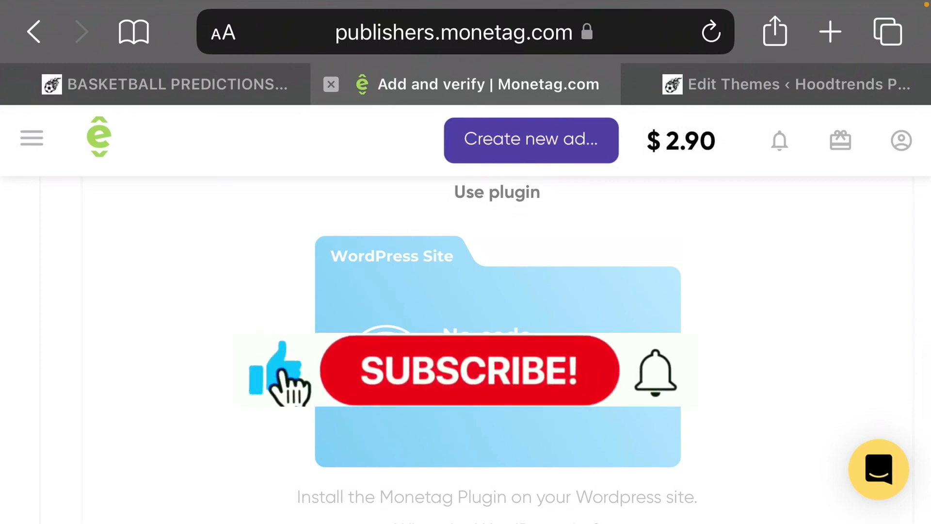
click(477, 370)
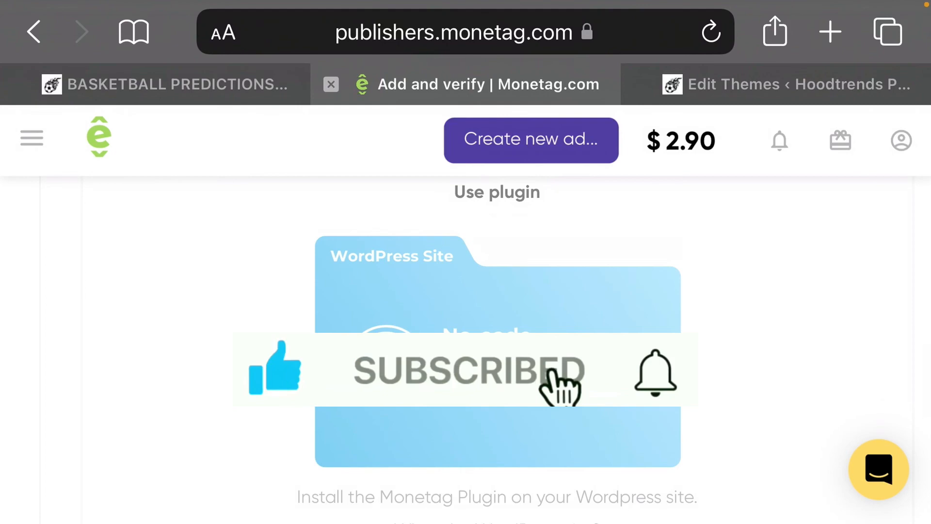